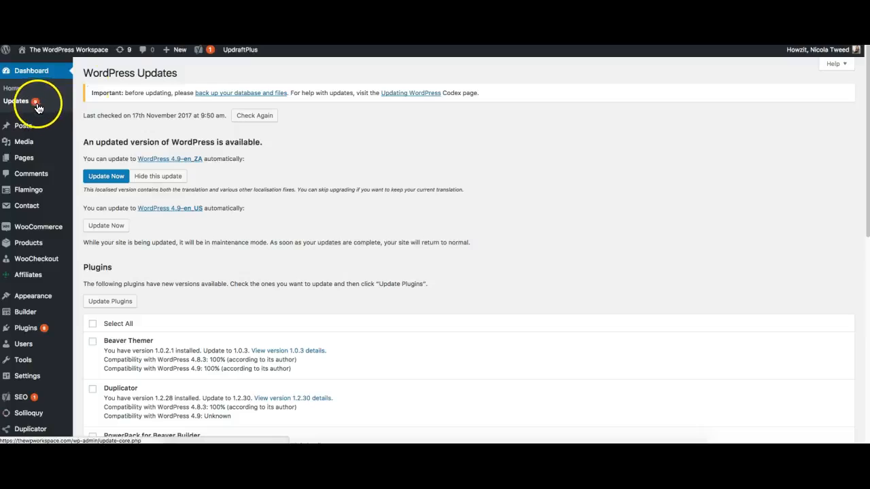
{"action": "mouse_move", "coordinate": [333, 222]}
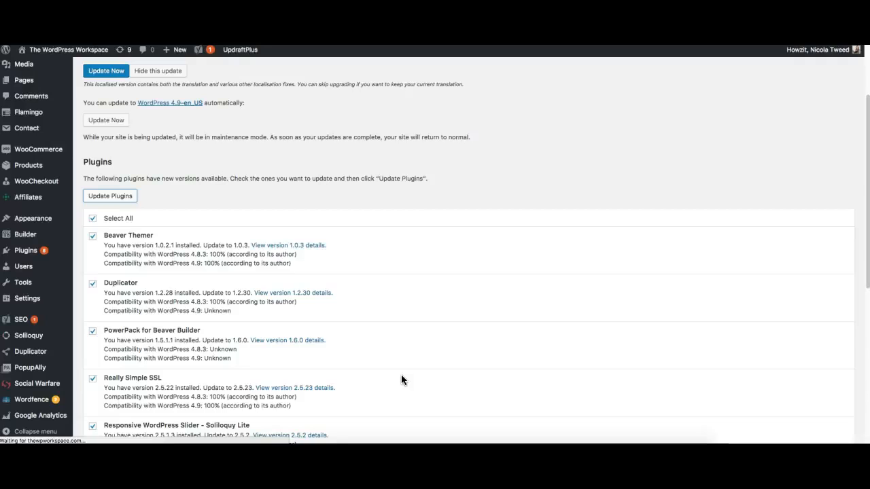
- Update all eight selected plugins, ending with Yoast SEO
{"action": "left_click", "coordinate": [109, 196]}
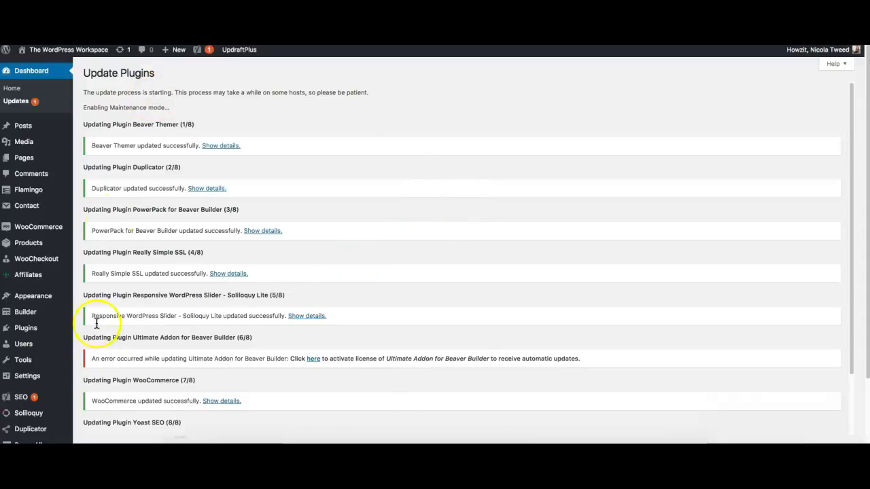
{"action": "mouse_move", "coordinate": [402, 303]}
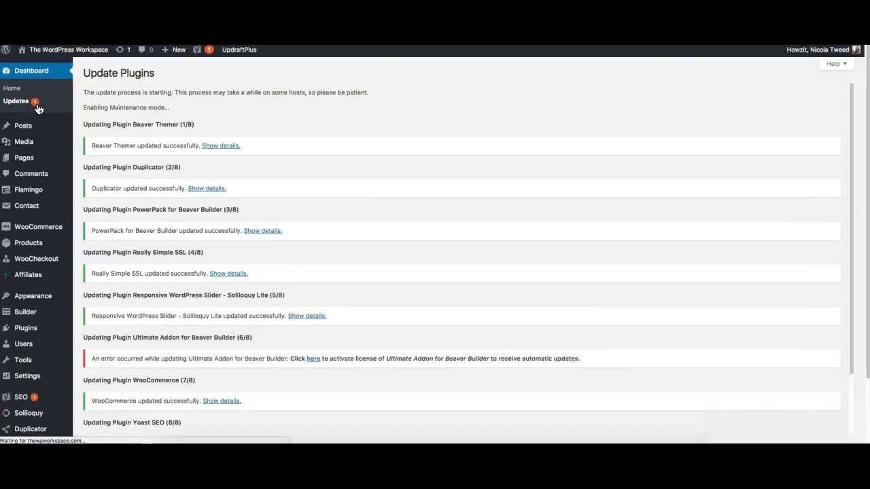
{"action": "mouse_move", "coordinate": [297, 172]}
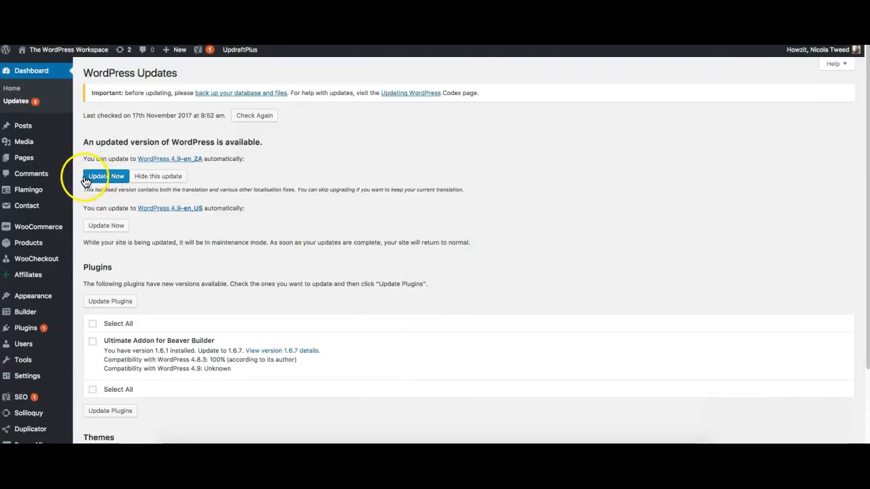
- Upgrade WordPress core to the 4.9-en_ZA release
{"action": "left_click", "coordinate": [106, 176]}
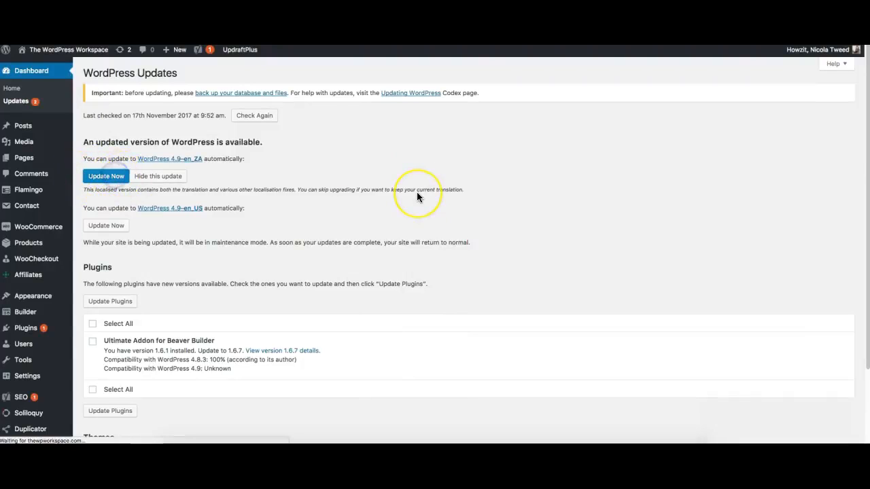
{"action": "mouse_move", "coordinate": [461, 207]}
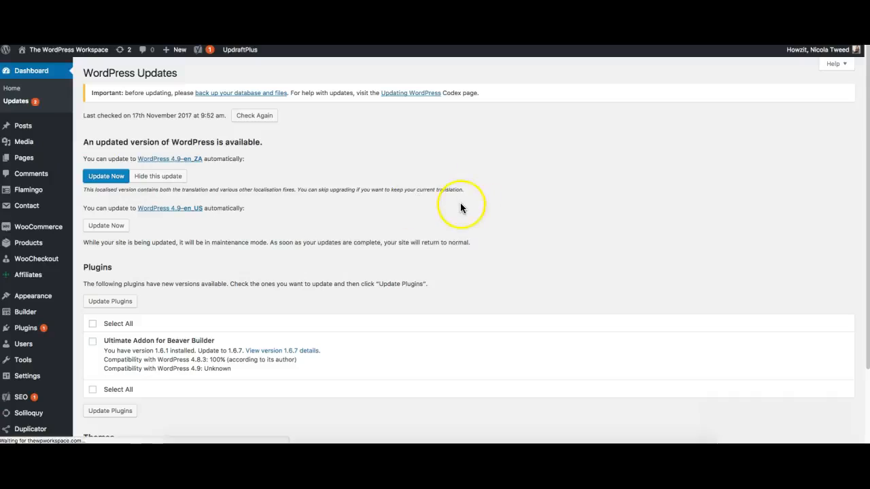
{"action": "mouse_move", "coordinate": [417, 299]}
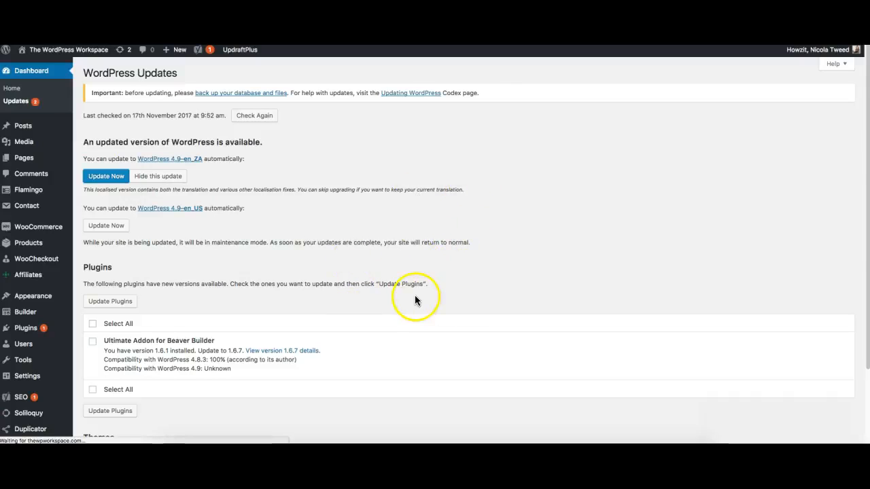
{"action": "mouse_move", "coordinate": [528, 237]}
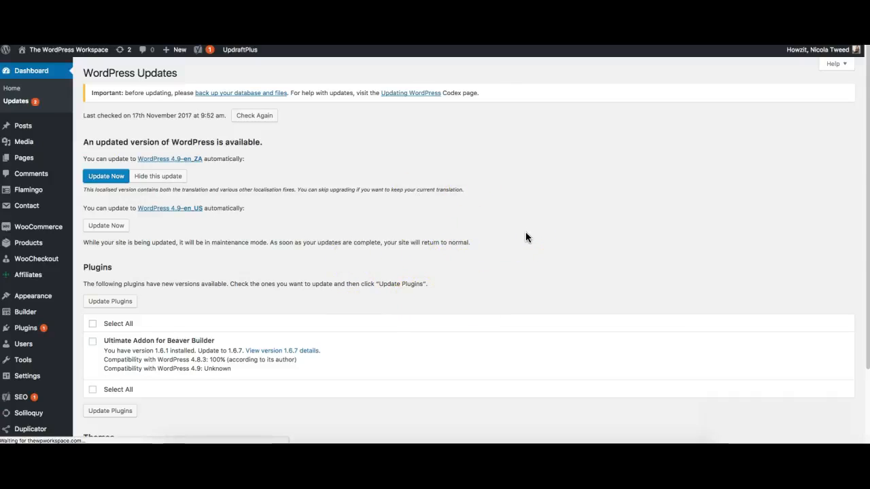
{"action": "left_click", "coordinate": [106, 175]}
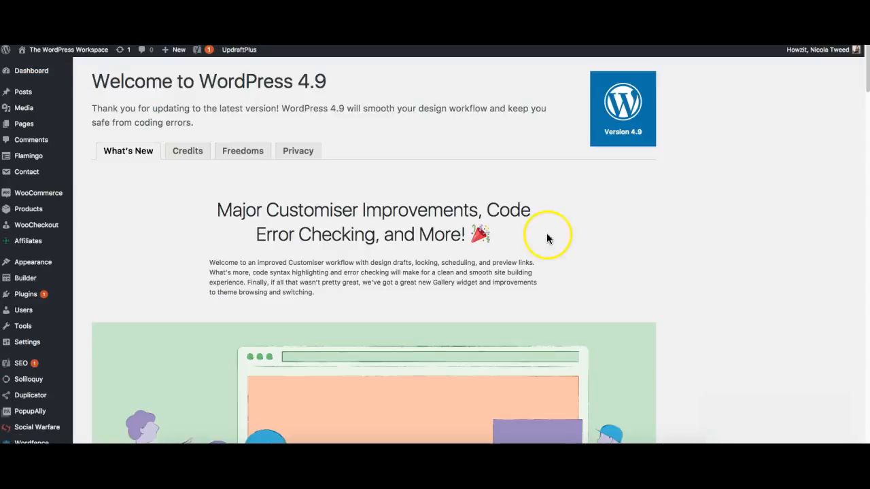
{"action": "mouse_move", "coordinate": [710, 189]}
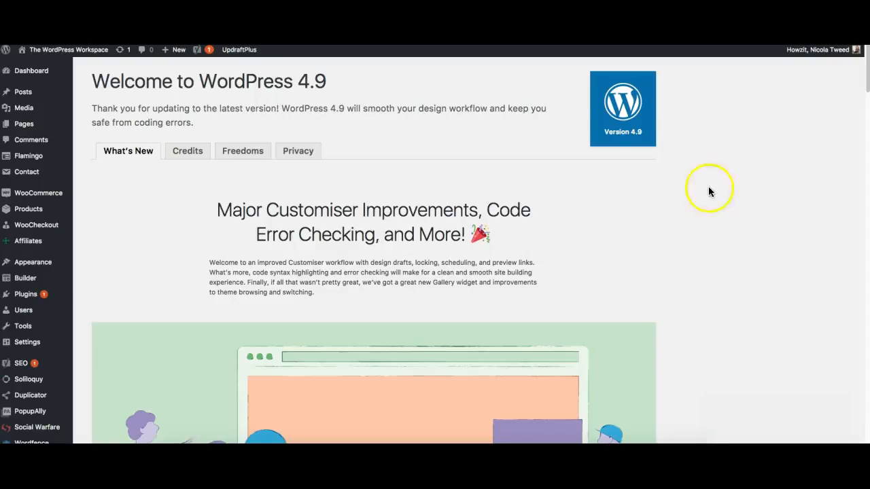
{"action": "mouse_move", "coordinate": [717, 208]}
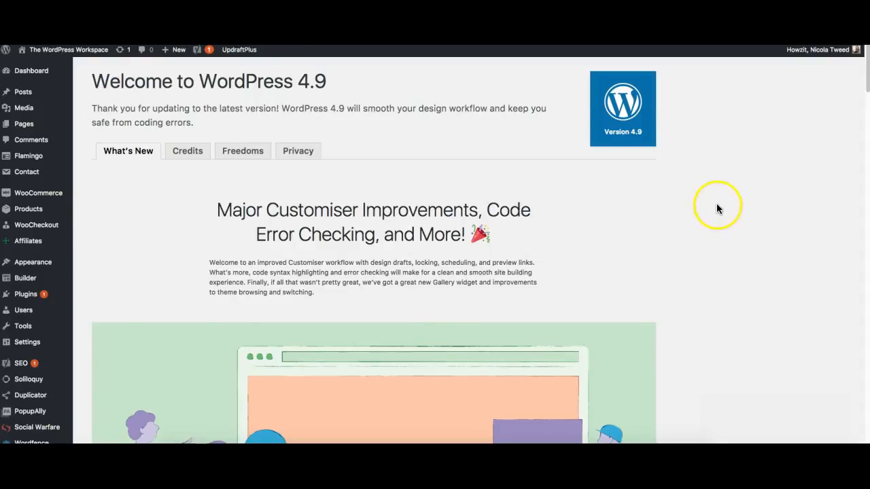
{"action": "mouse_move", "coordinate": [60, 192]}
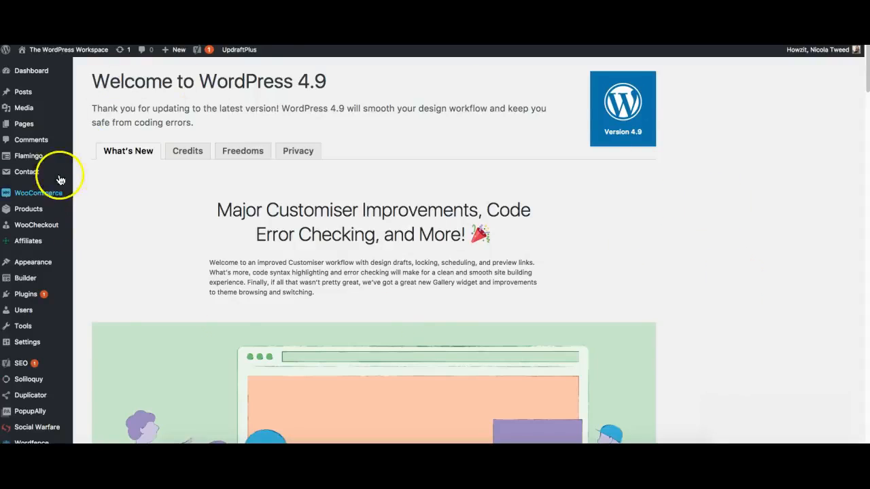
- Scroll the WordPress 4.9 About page down to the widget update sections
{"action": "scroll", "scroll_direction": "down", "scroll_amount": 3}
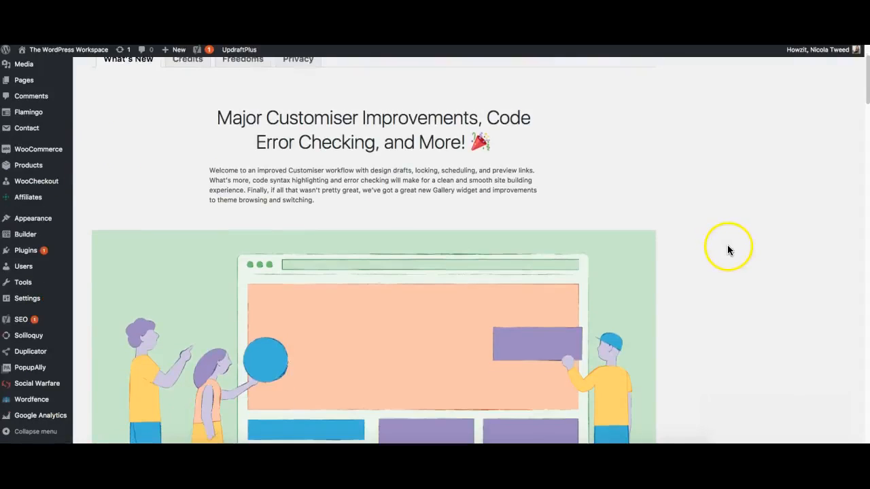
{"action": "scroll", "scroll_direction": "down", "scroll_amount": 3}
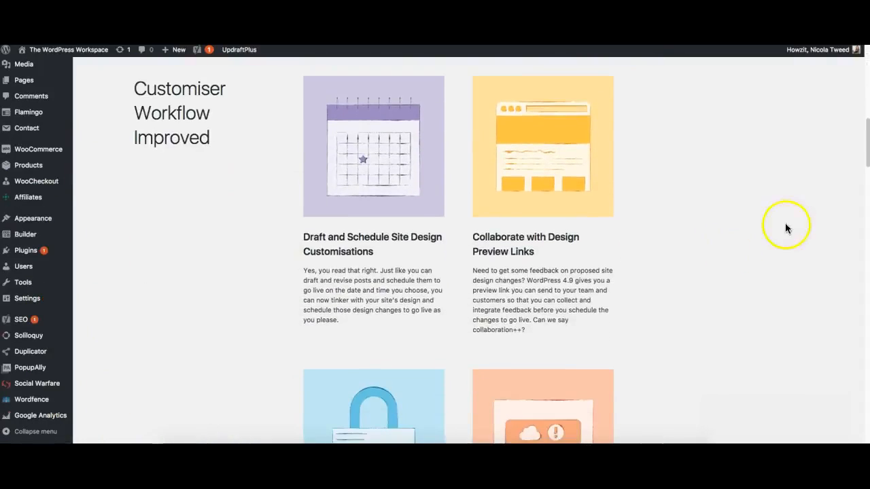
{"action": "scroll", "scroll_direction": "down", "scroll_amount": 3}
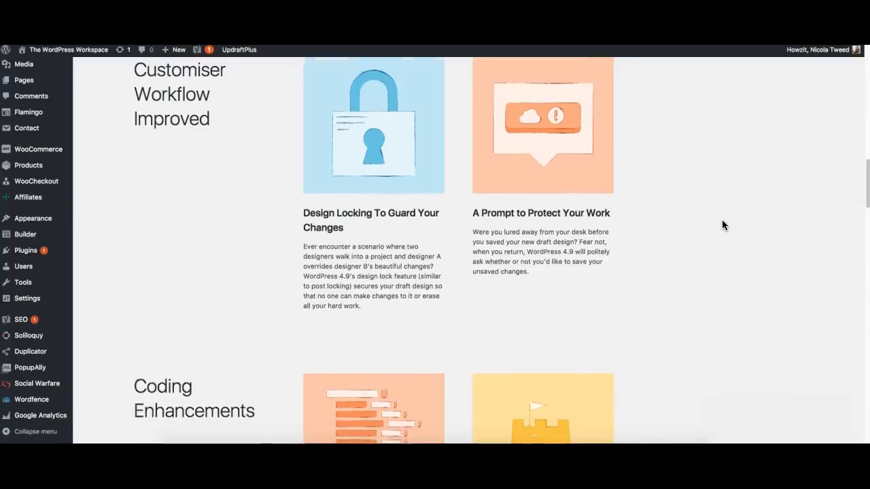
{"action": "scroll", "scroll_direction": "down", "scroll_amount": 3}
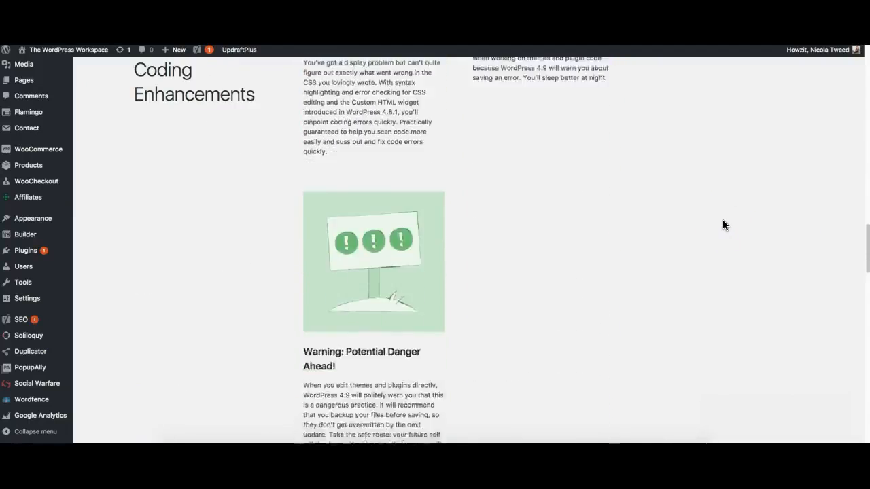
{"action": "scroll", "scroll_direction": "down", "scroll_amount": 3}
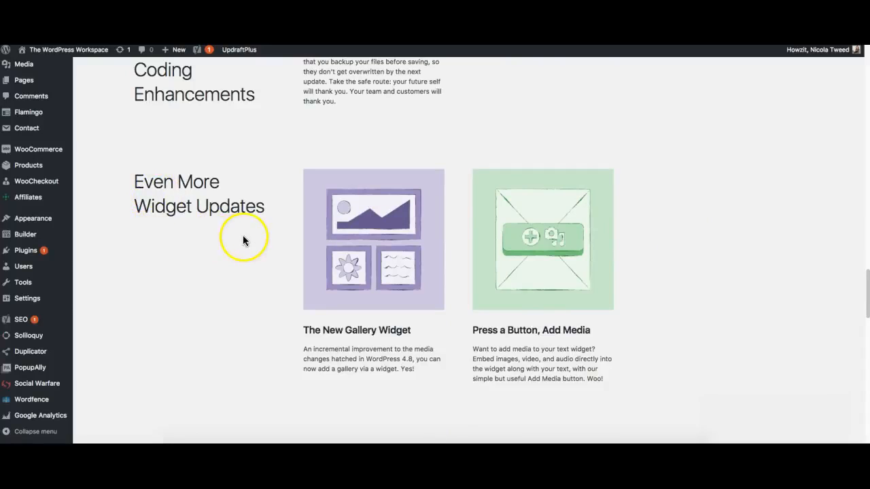
{"action": "mouse_move", "coordinate": [373, 340]}
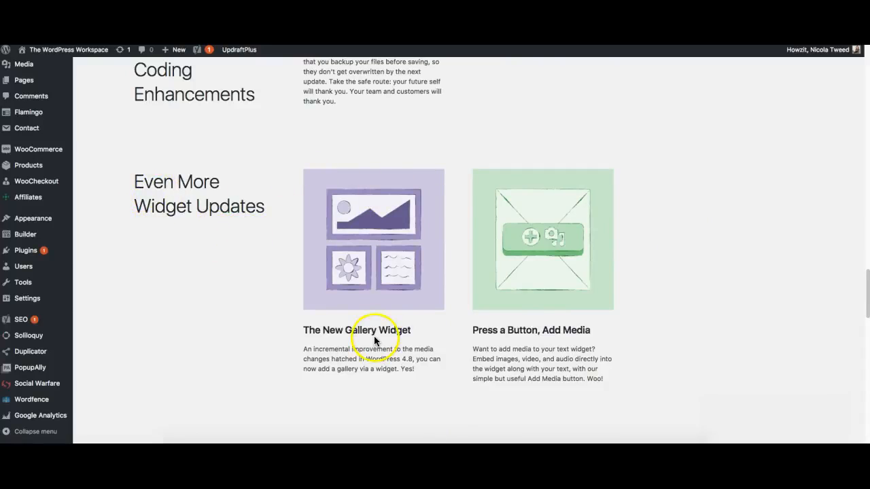
{"action": "mouse_move", "coordinate": [142, 194]}
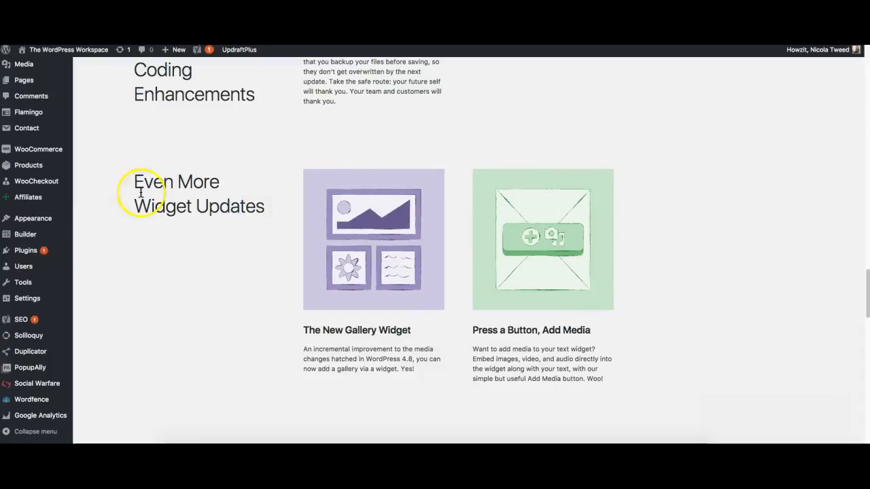
{"action": "mouse_move", "coordinate": [32, 218]}
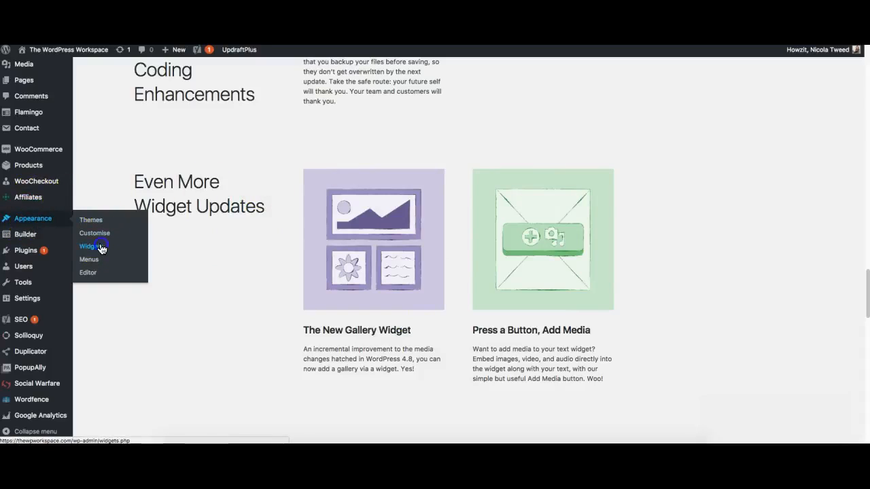
- Go to the Widgets page and scroll down to the Gallery widget
{"action": "left_click", "coordinate": [89, 246]}
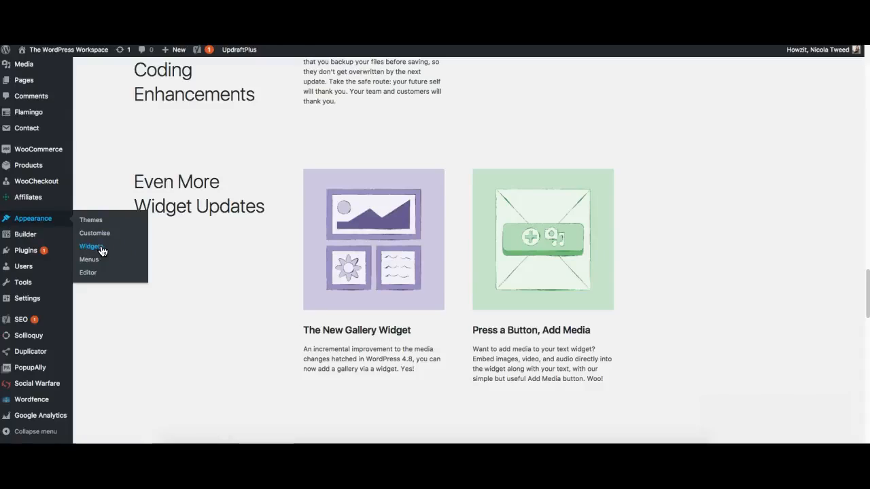
{"action": "left_click", "coordinate": [90, 246]}
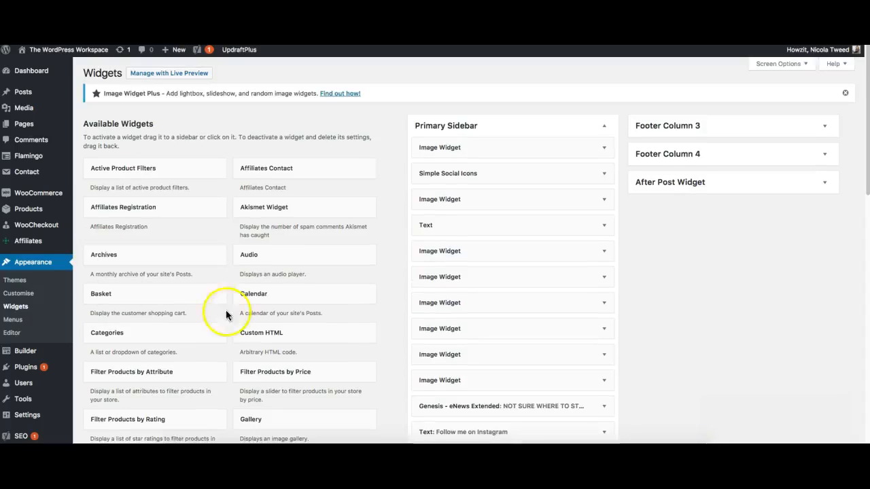
{"action": "scroll", "scroll_direction": "down", "scroll_amount": 3}
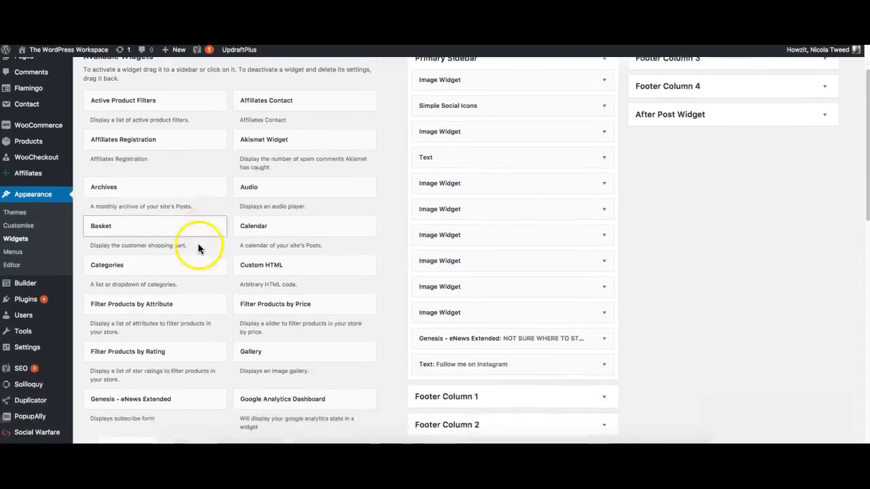
{"action": "scroll", "scroll_direction": "down", "scroll_amount": 3}
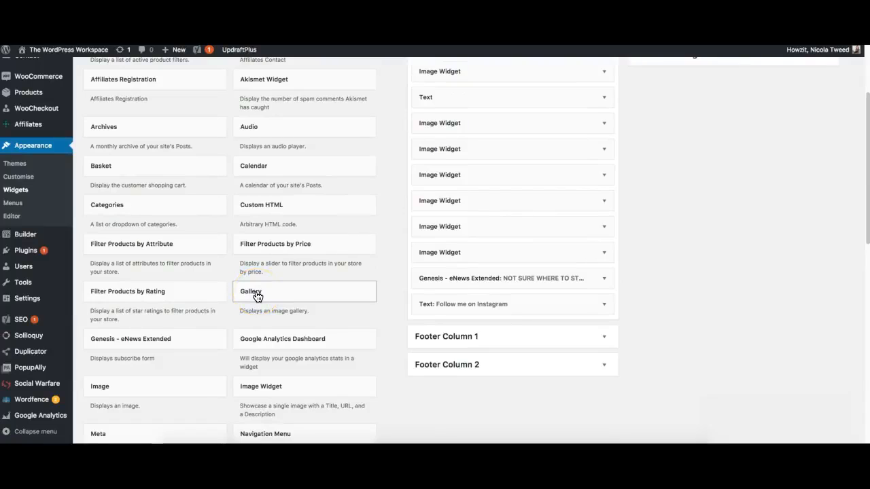
{"action": "scroll", "scroll_direction": "down", "scroll_amount": 3}
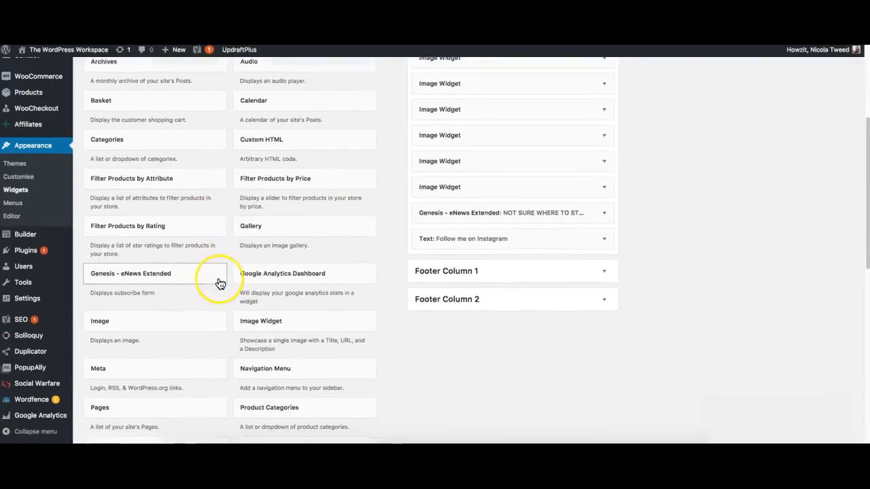
{"action": "scroll", "scroll_direction": "down", "scroll_amount": 3}
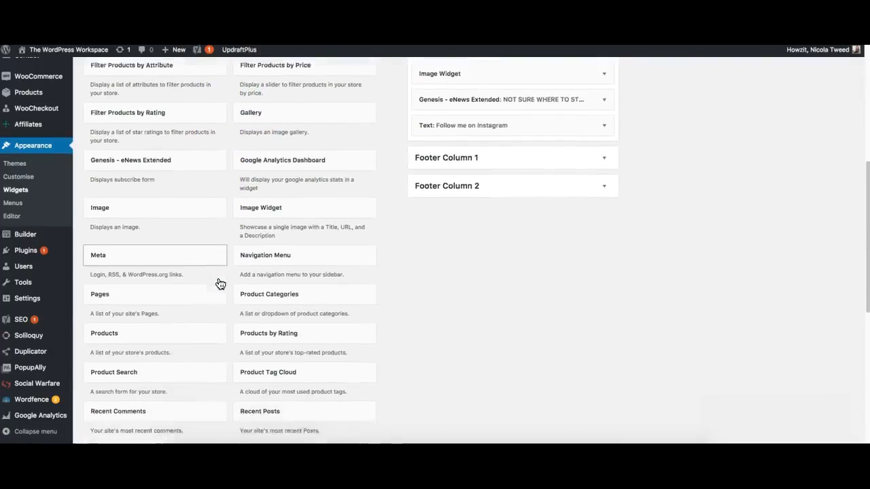
{"action": "scroll", "scroll_direction": "down", "scroll_amount": 3}
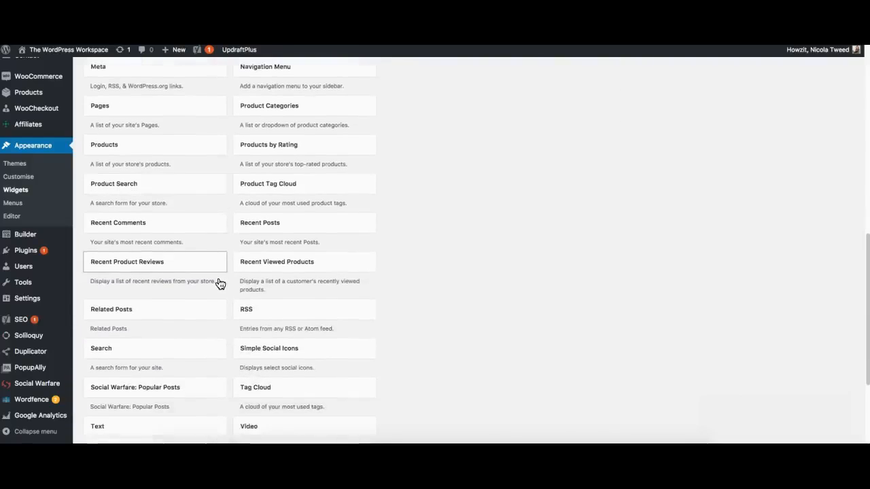
{"action": "scroll", "scroll_direction": "down", "scroll_amount": 3}
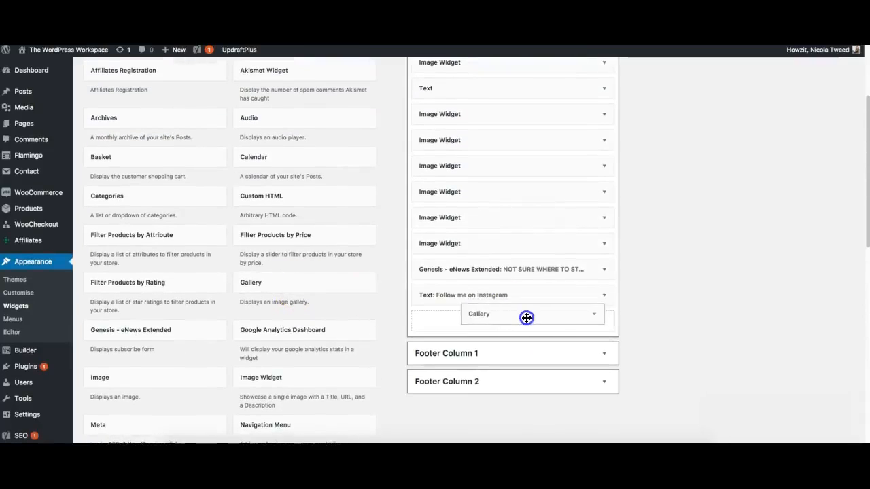
- Add a Gallery widget to the end of Primary Sidebar and start adding images
{"action": "left_click", "coordinate": [527, 317]}
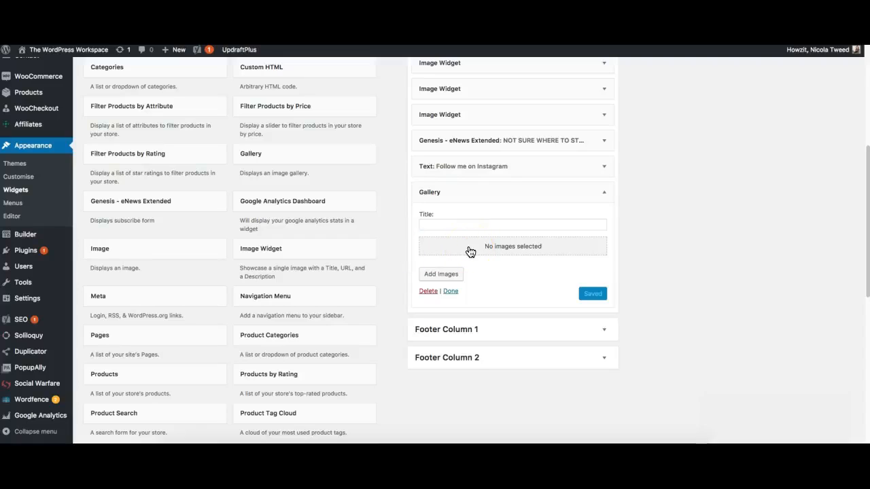
{"action": "left_click", "coordinate": [441, 273]}
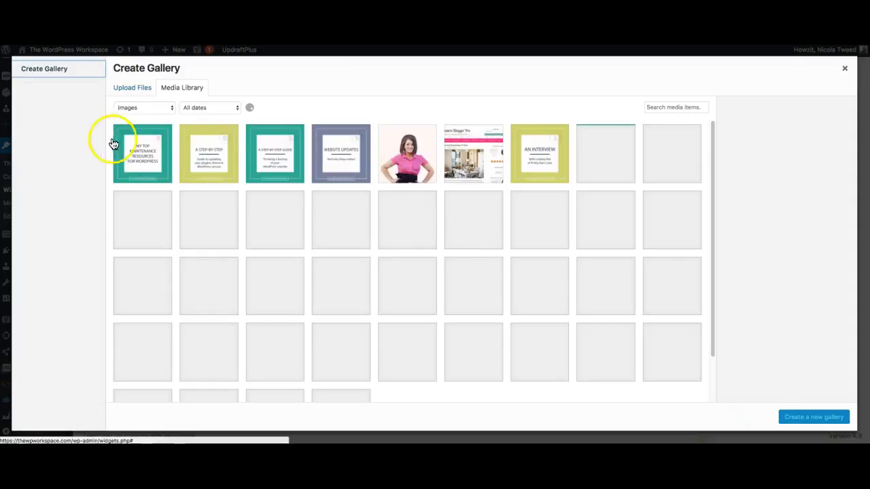
- Select four images, create the gallery and insert it into the widget
{"action": "left_click", "coordinate": [340, 153]}
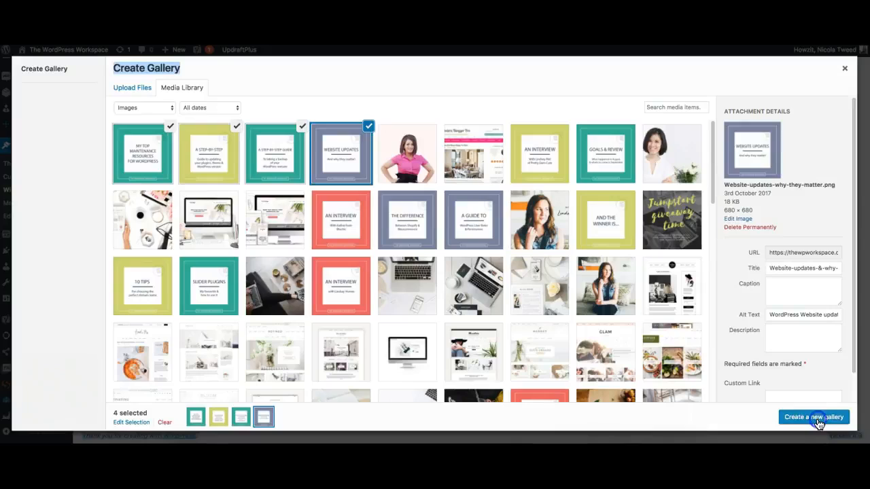
{"action": "left_click", "coordinate": [813, 417]}
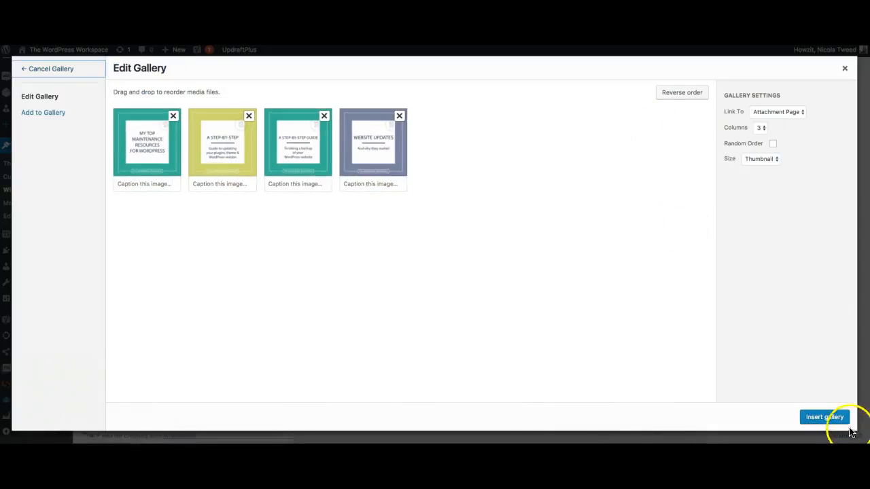
{"action": "left_click", "coordinate": [824, 417]}
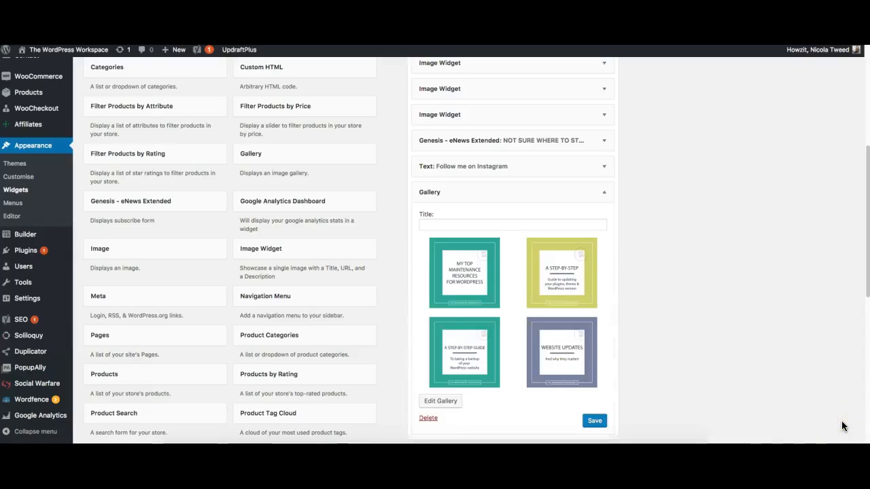
{"action": "scroll", "scroll_direction": "down", "scroll_amount": 3}
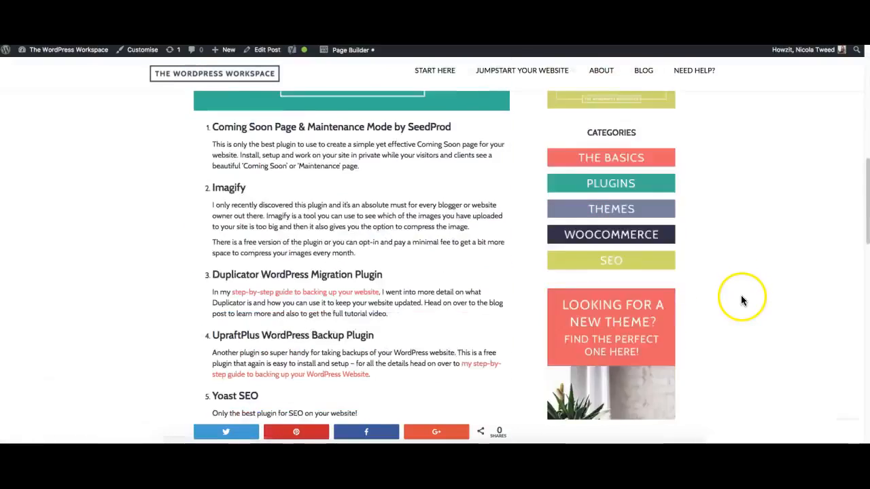
- Scroll a live blog post to view the four-image gallery in the sidebar
{"action": "scroll", "scroll_direction": "down", "scroll_amount": 3}
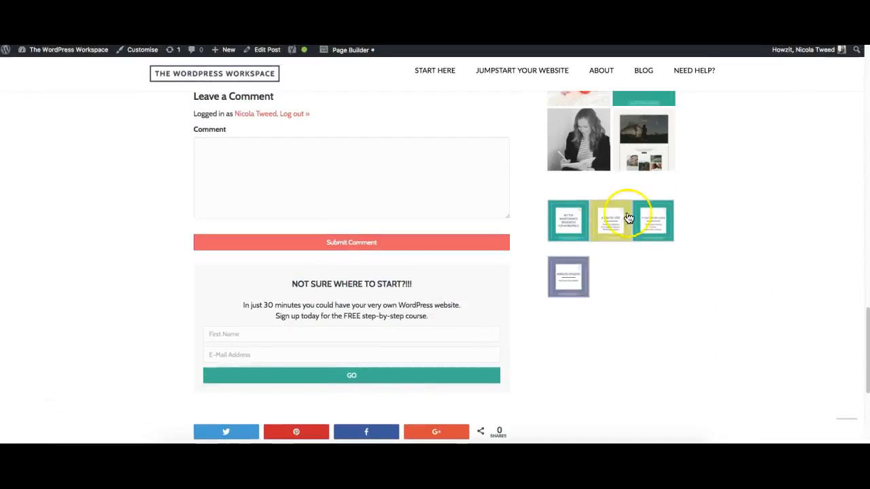